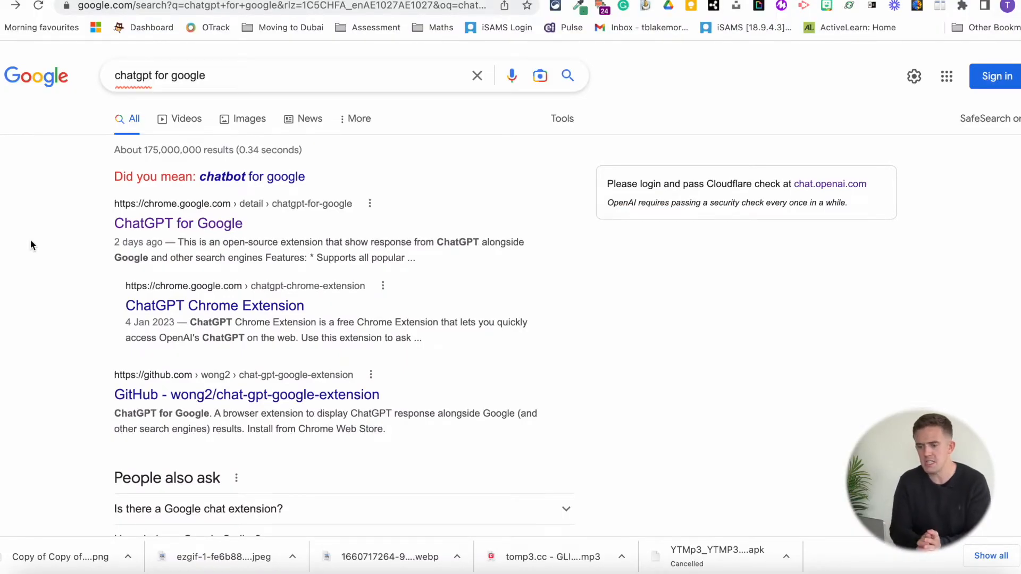
{"action": "mouse_move", "coordinate": [187, 244]}
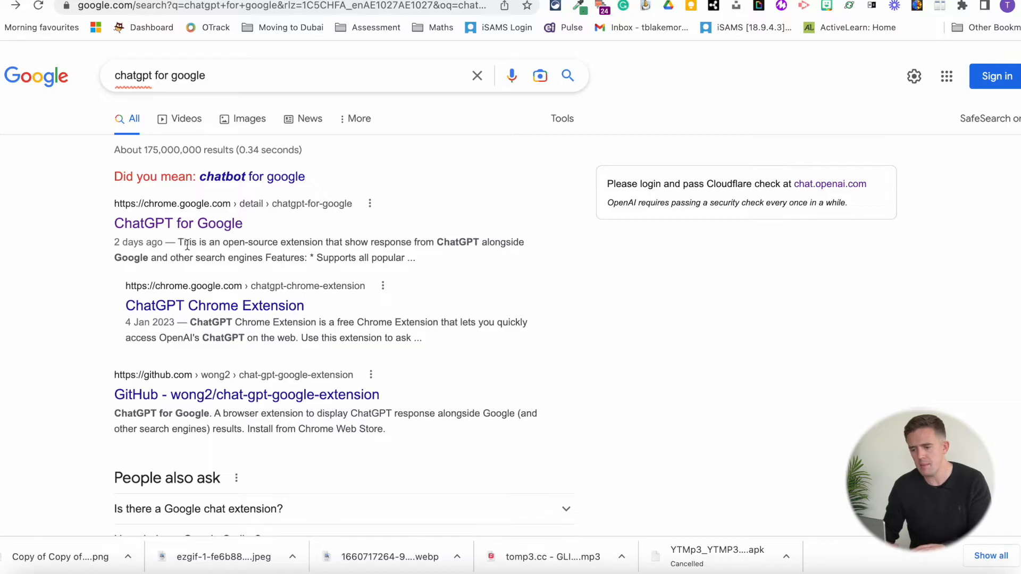
- Open the ChatGPT for Google Chrome Web Store listing from the first search result
{"action": "left_click", "coordinate": [178, 223]}
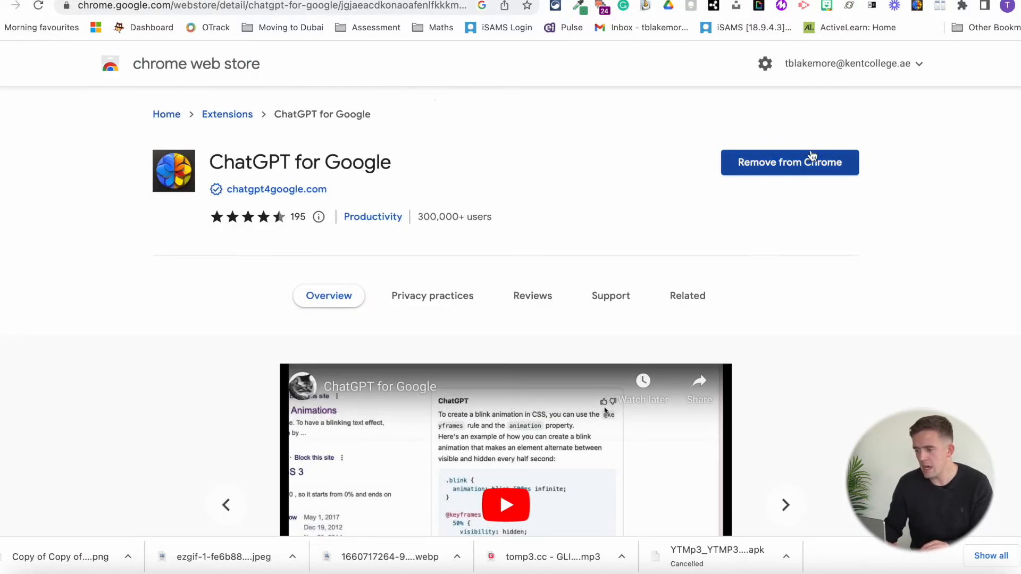
{"action": "mouse_move", "coordinate": [141, 28]}
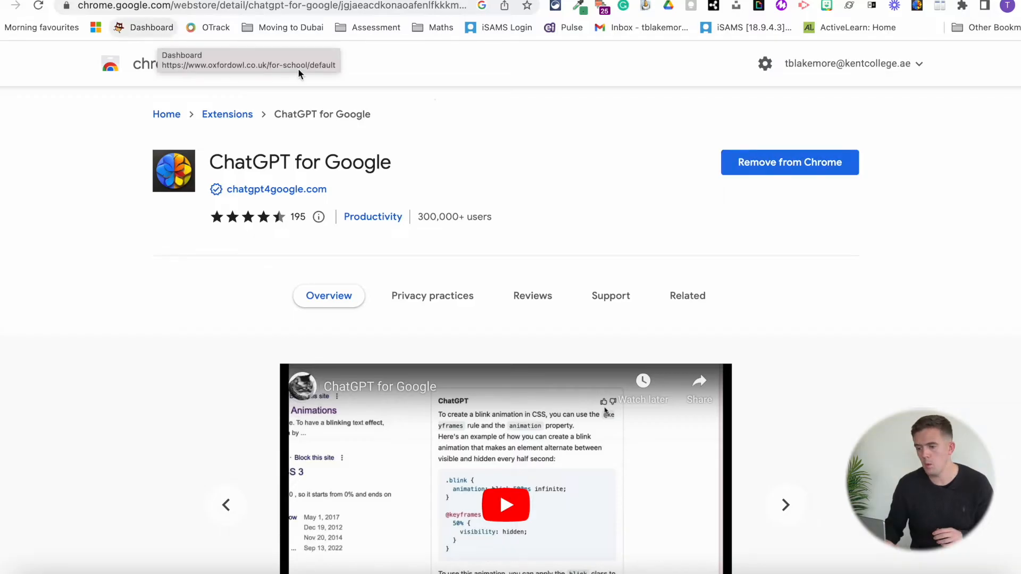
{"action": "mouse_move", "coordinate": [328, 134]}
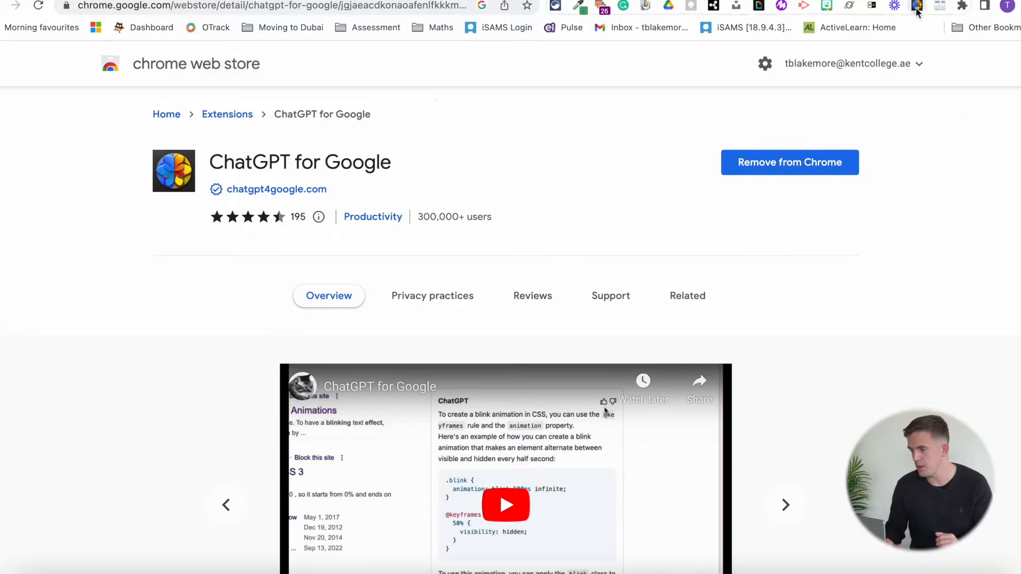
- Ask the extension's chat panel 'what is chatgpt' and send the question
{"action": "left_click", "coordinate": [916, 5]}
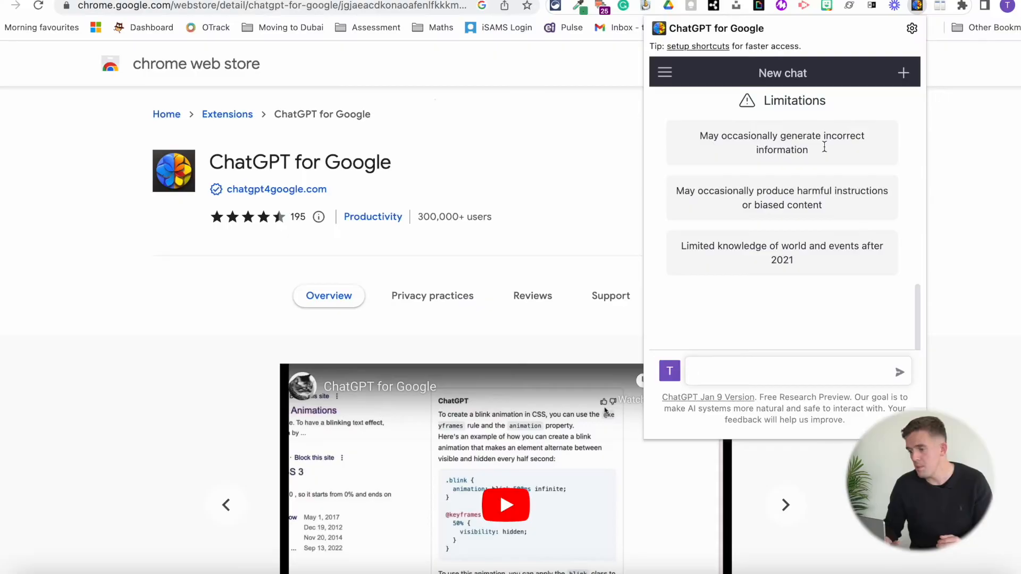
{"action": "mouse_move", "coordinate": [686, 320]}
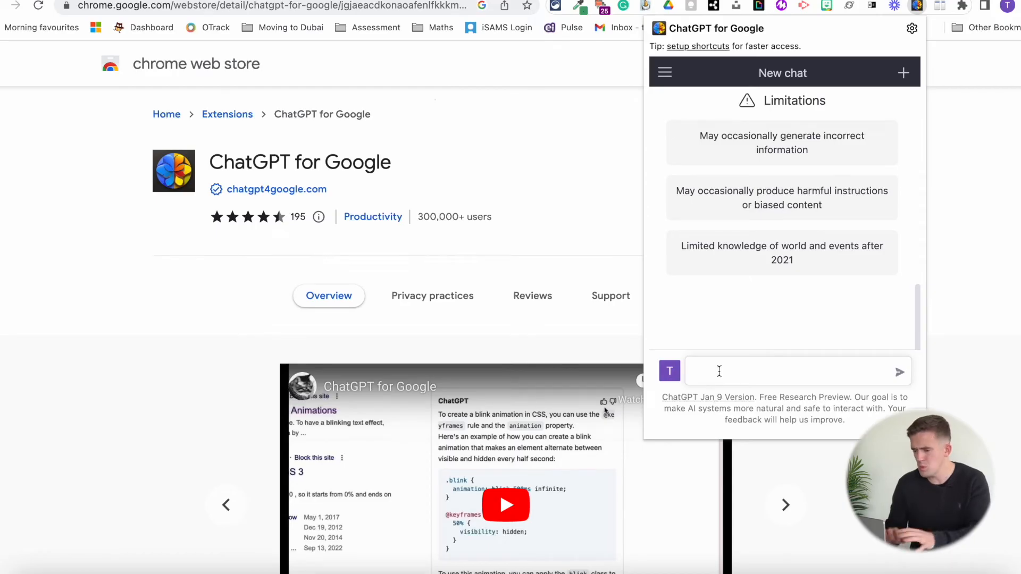
{"action": "type", "text": "wh"}
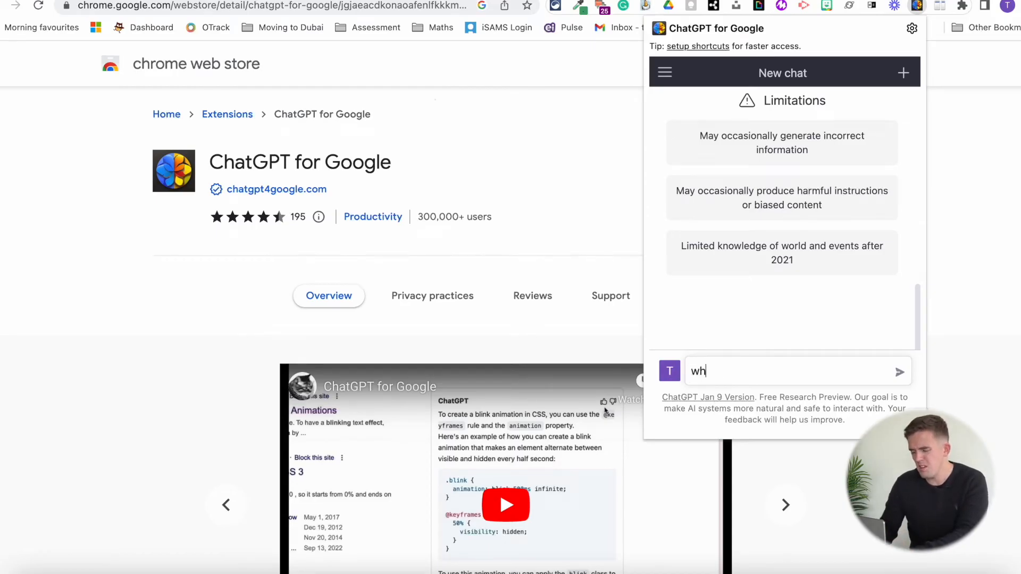
{"action": "type", "text": "at is"}
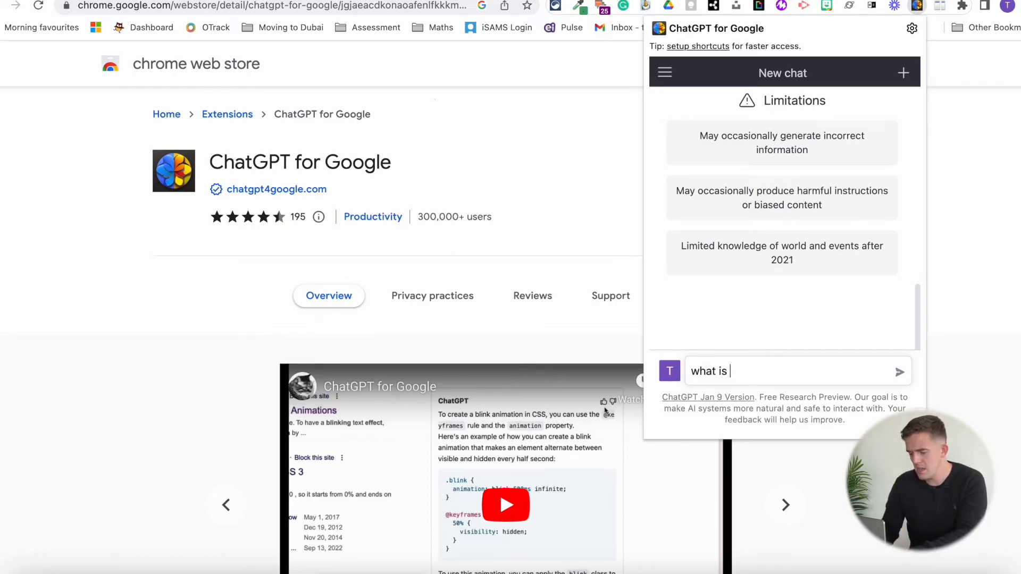
{"action": "type", "text": "chatgpt"}
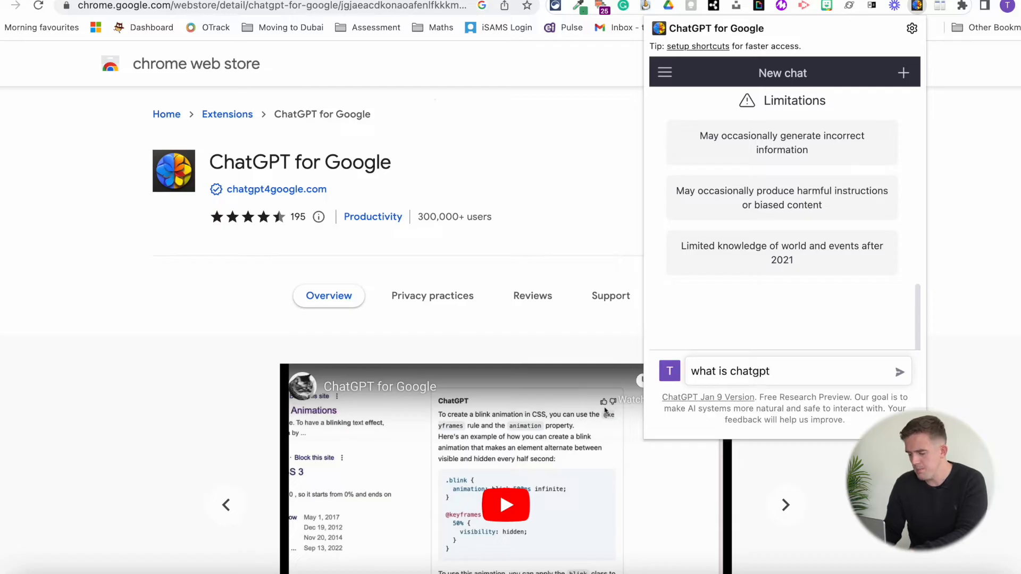
{"action": "left_click", "coordinate": [899, 371]}
{"action": "type", "text": "chat"}
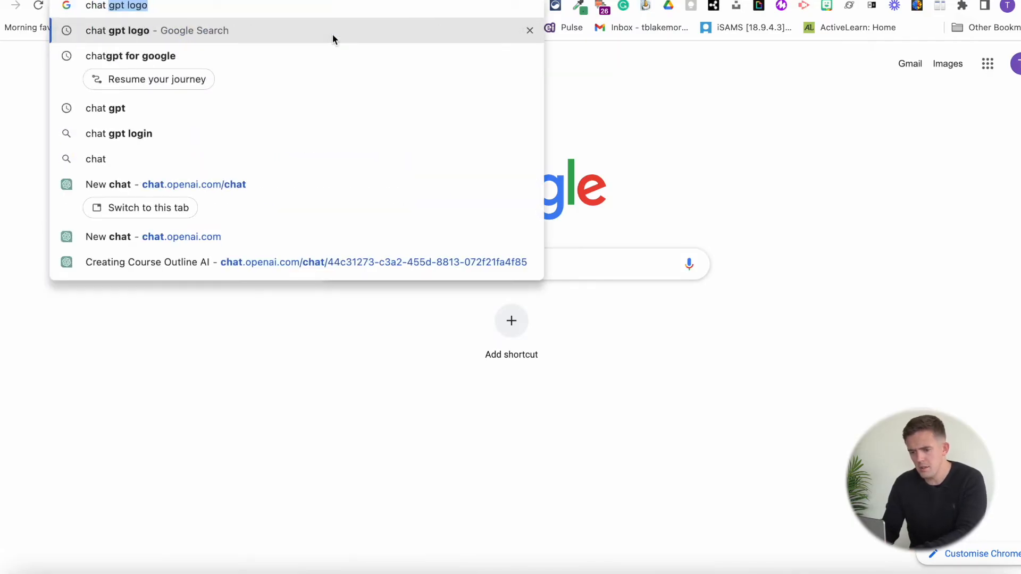
- Search 'chat gpt', then refine it to 'chat gpt potential in the classroom' and run it
{"action": "key", "text": "Backspace"}
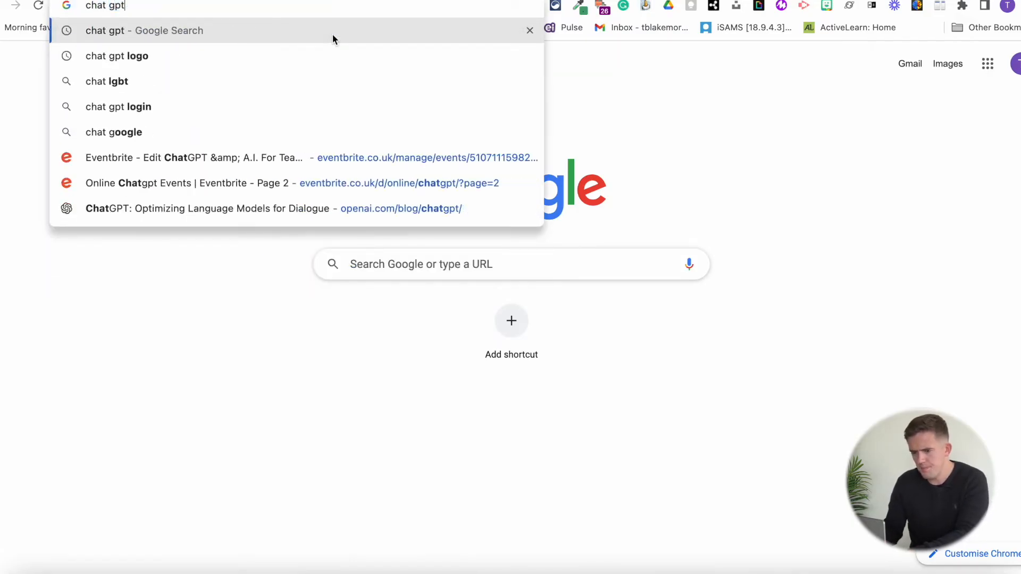
{"action": "key", "text": "Return"}
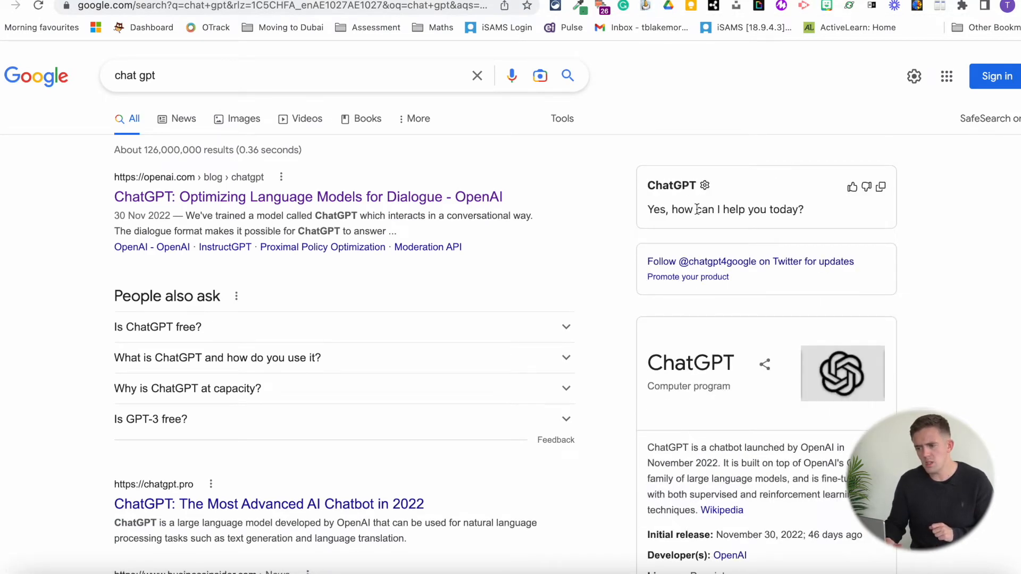
{"action": "triple_click", "coordinate": [724, 210]}
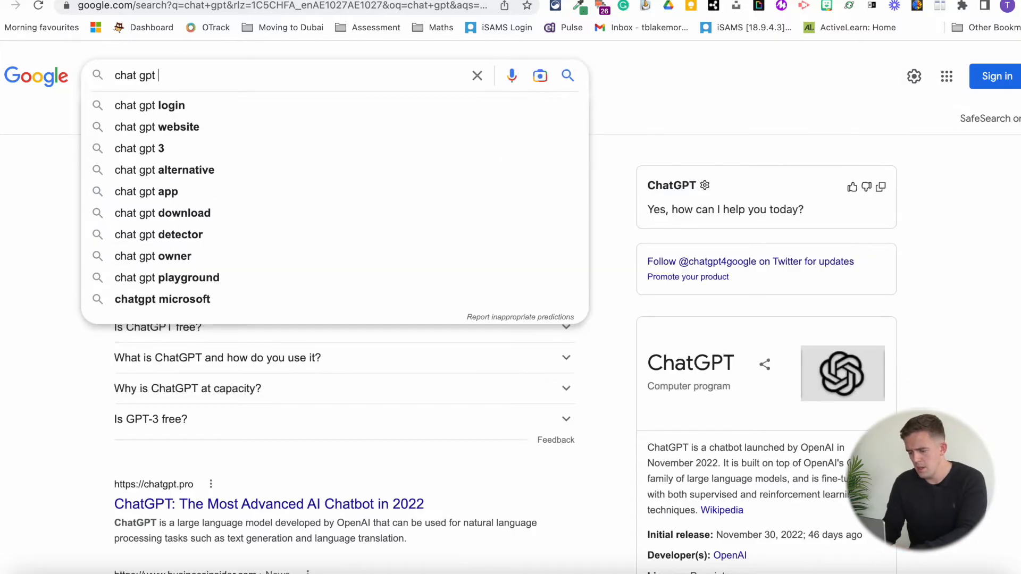
{"action": "type", "text": "potential in the classroom"}
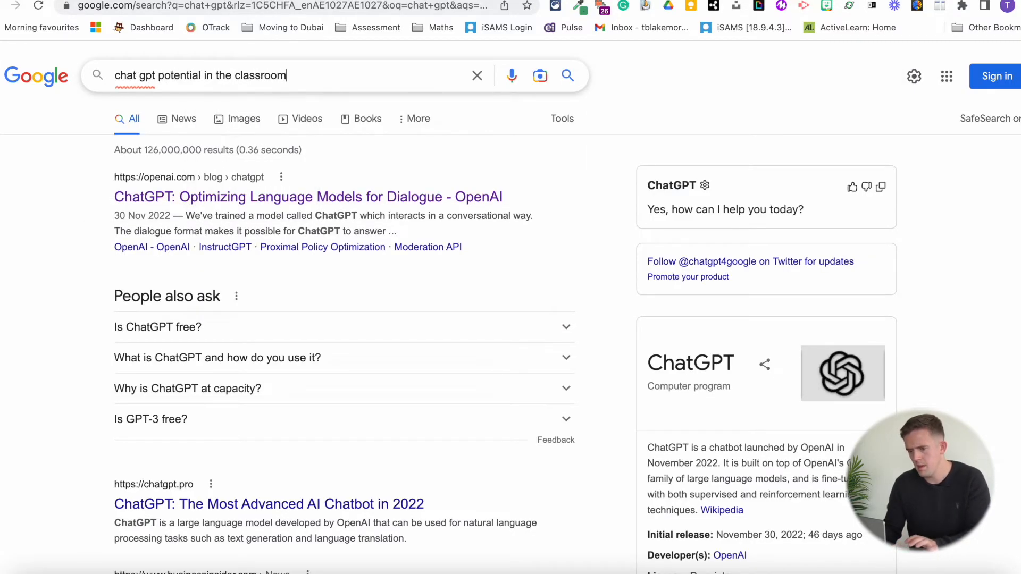
{"action": "key", "text": "Return"}
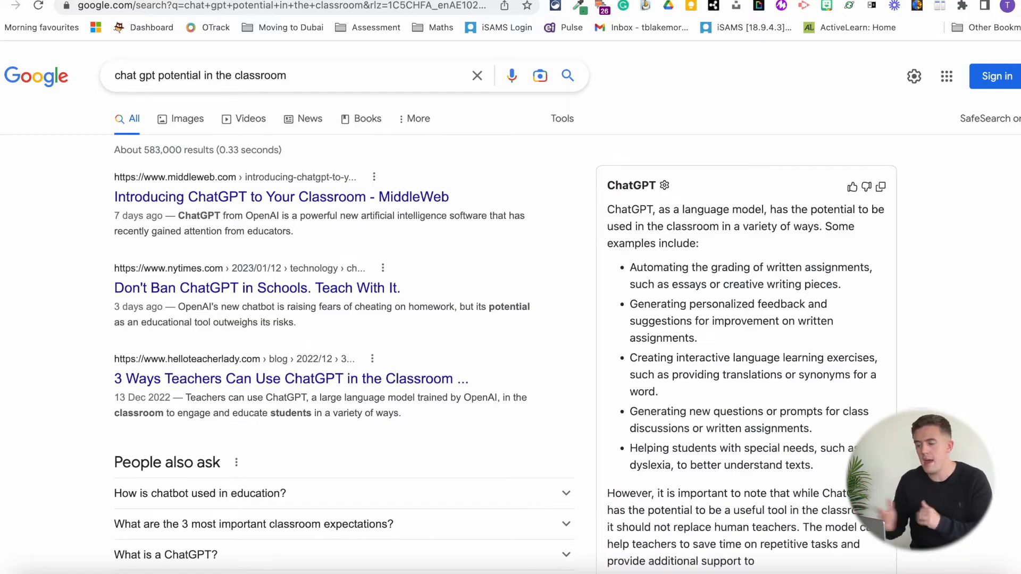
- Ask ChatGPT 'Ways schools can improve sustainability' from the climate assembly deck
{"action": "scroll", "scroll_direction": "down", "scroll_amount": 3}
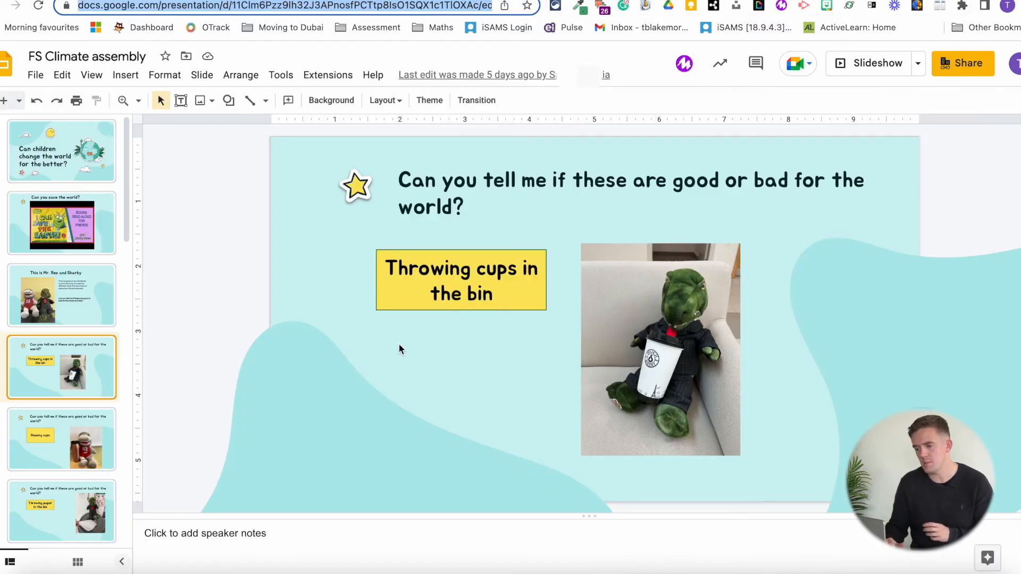
{"action": "mouse_move", "coordinate": [413, 331]}
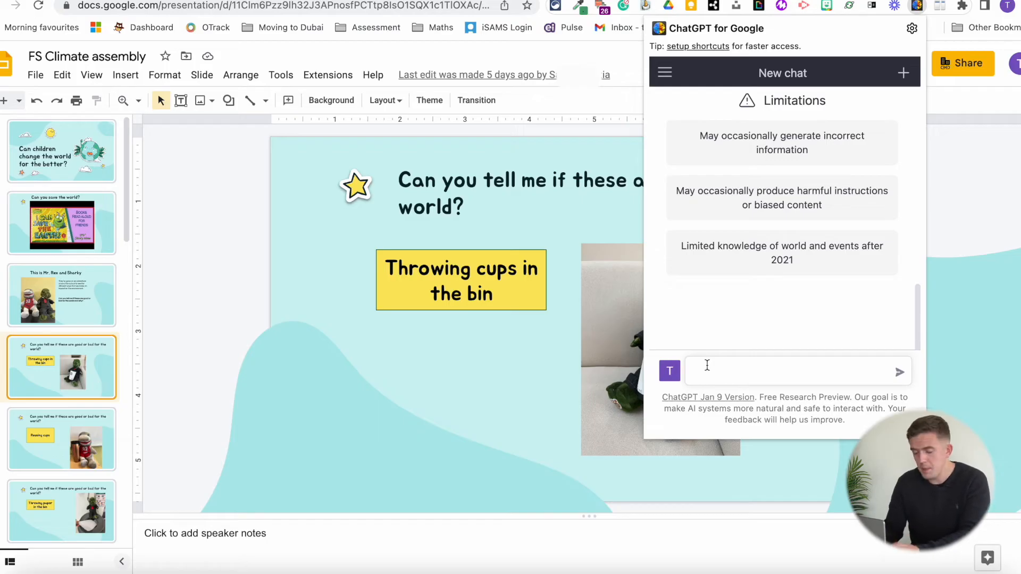
{"action": "type", "text": "Ways s"}
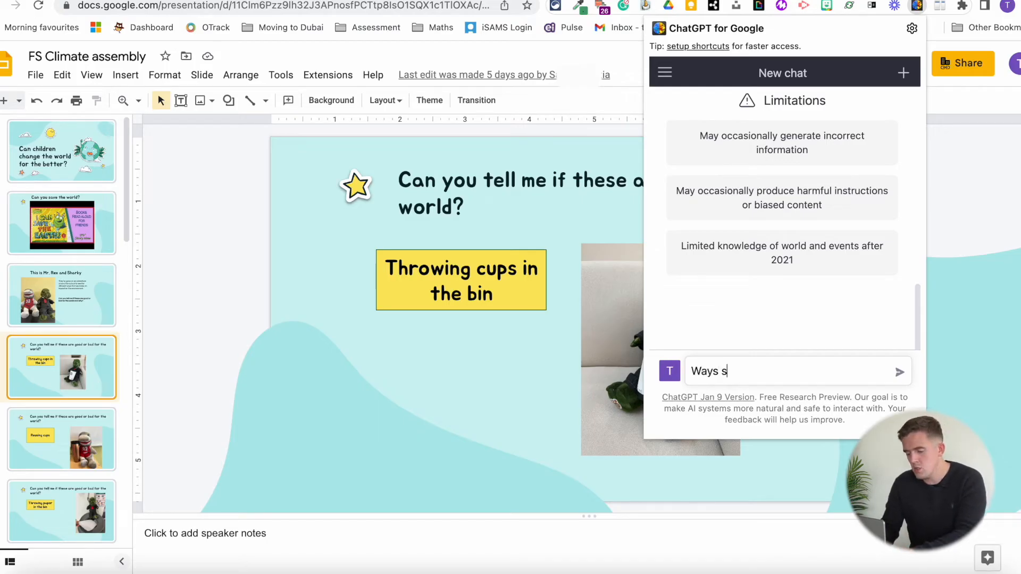
{"action": "type", "text": "chools can im"}
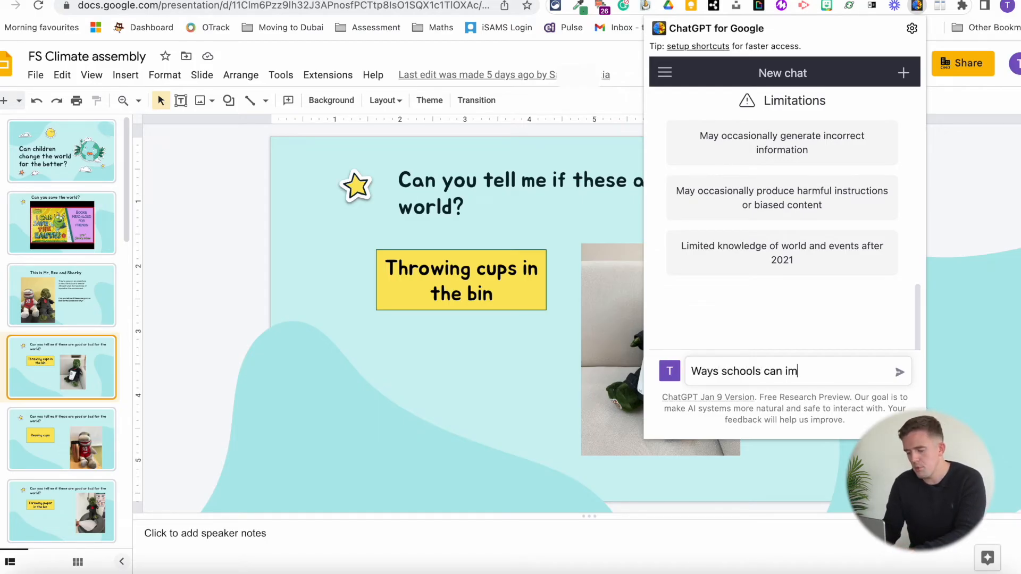
{"action": "type", "text": "prove sus"}
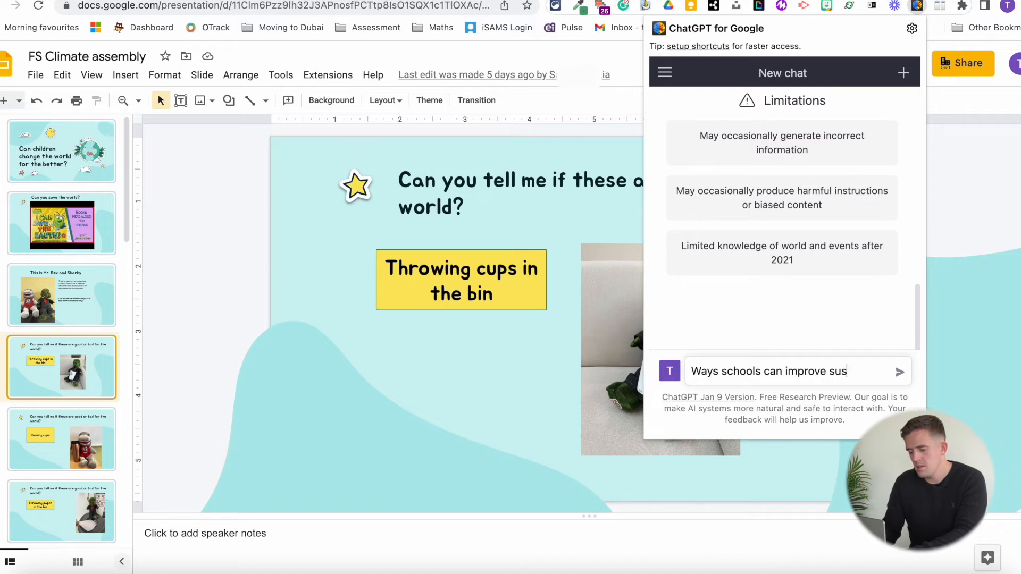
{"action": "type", "text": "tainability"}
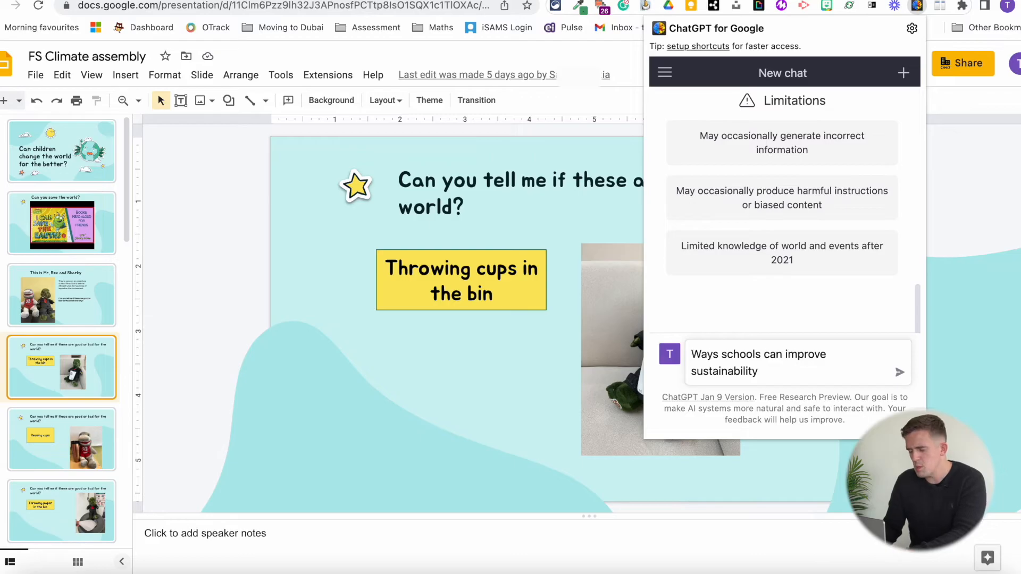
{"action": "left_click", "coordinate": [900, 372]}
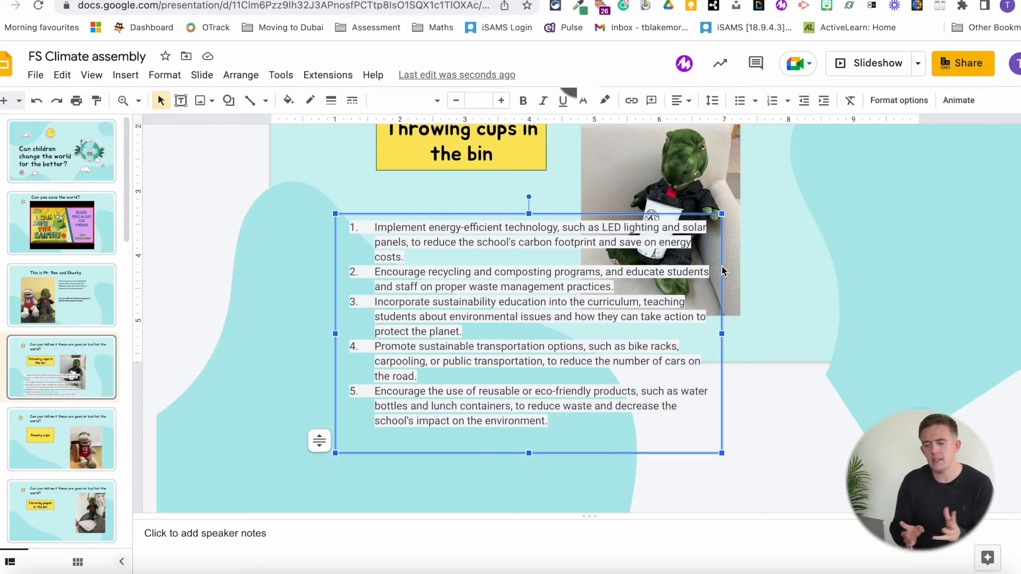
{"action": "mouse_move", "coordinate": [921, 30]}
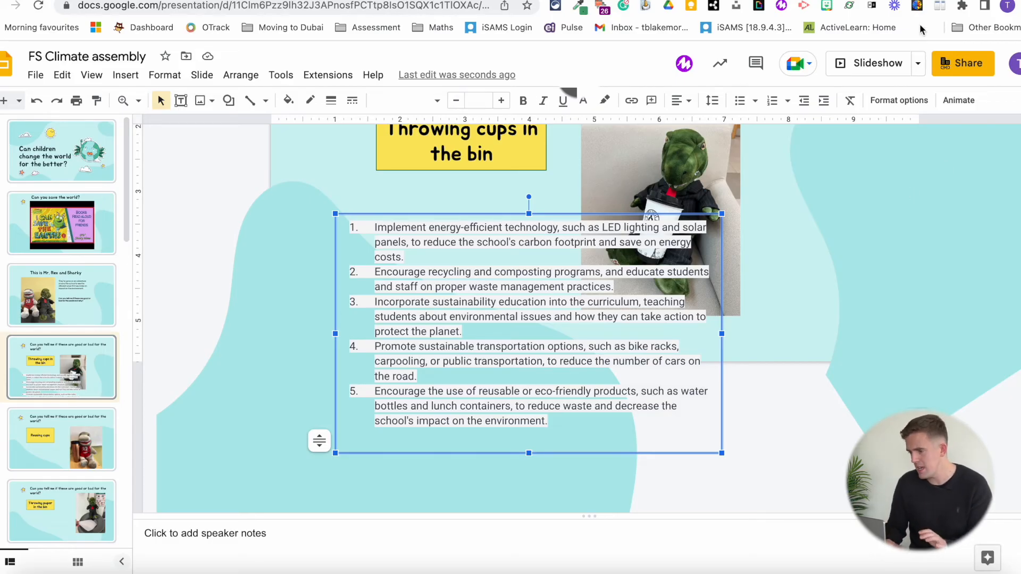
- Reopen the Sustainability in Schools conversation from the extension's chat history
{"action": "left_click", "coordinate": [916, 7]}
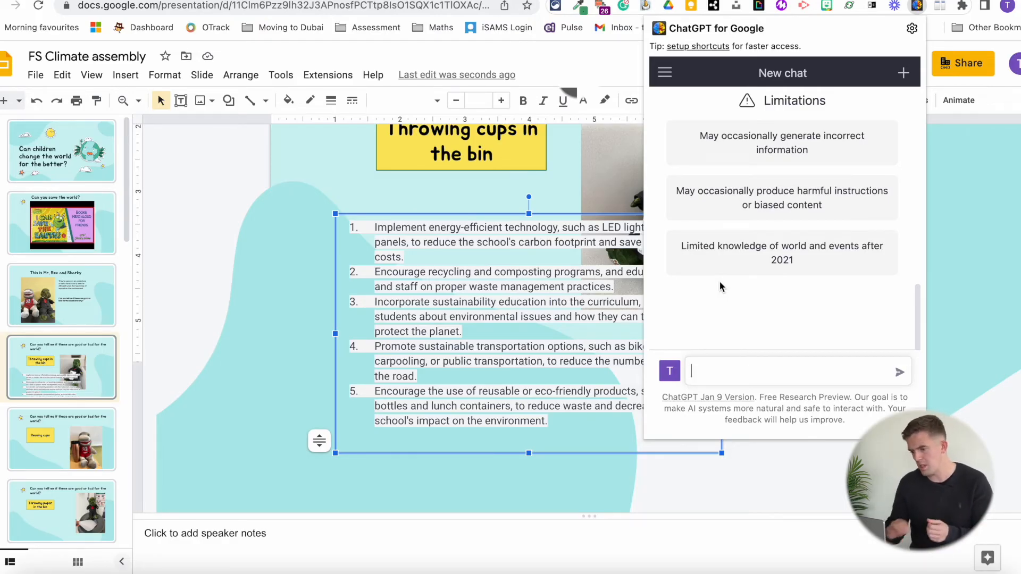
{"action": "left_click", "coordinate": [664, 72]}
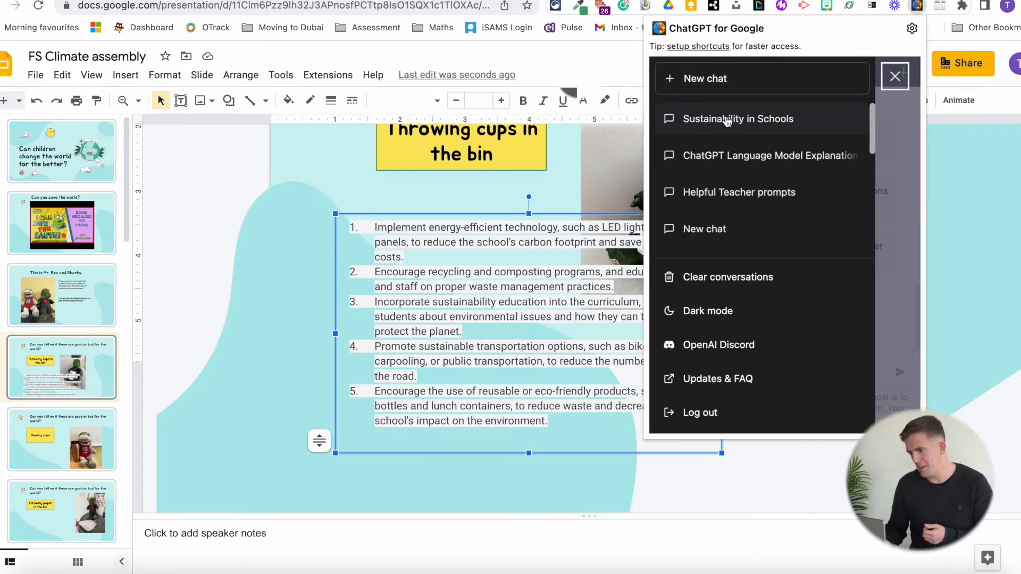
{"action": "mouse_move", "coordinate": [721, 126]}
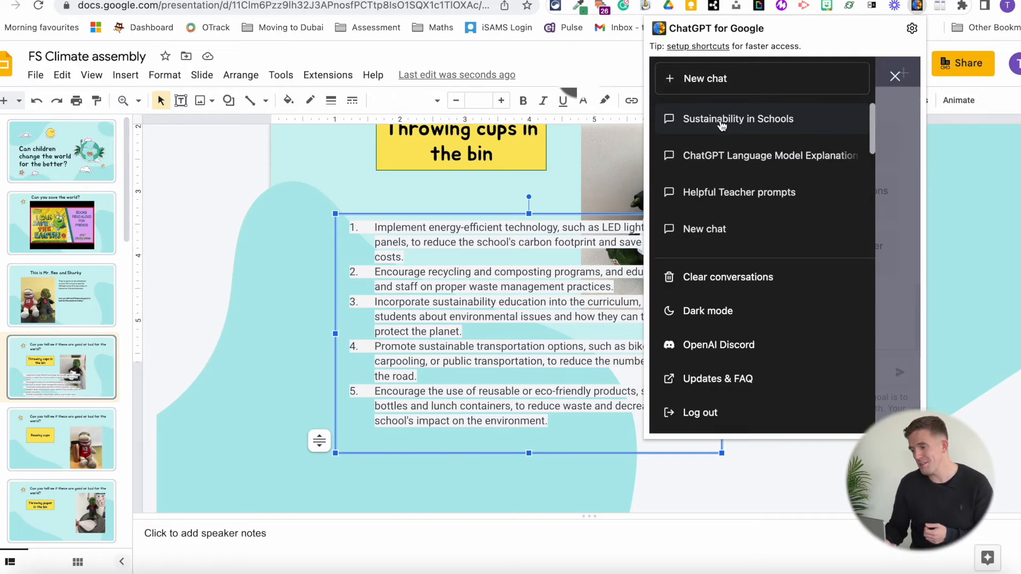
{"action": "left_click", "coordinate": [738, 118]}
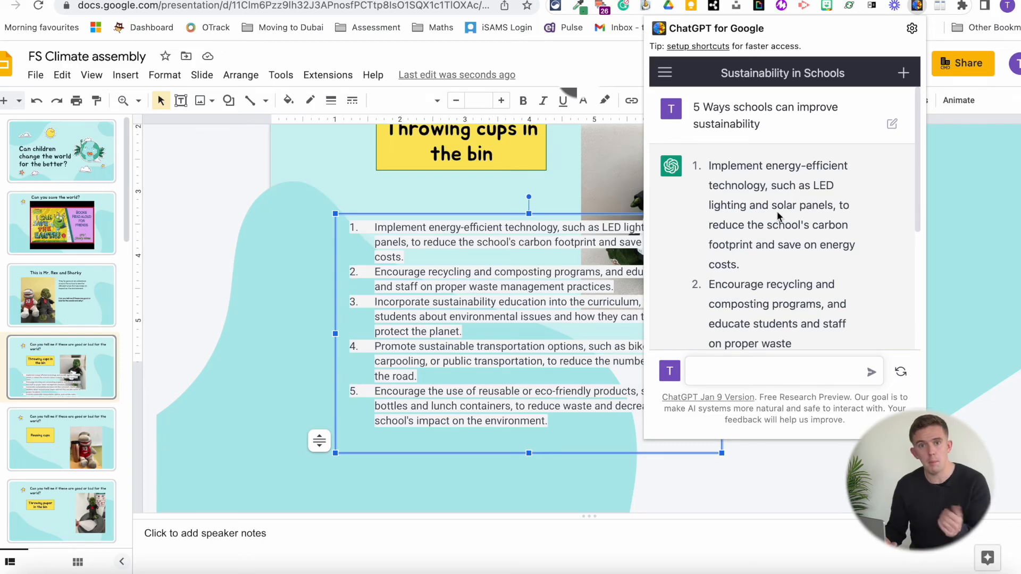